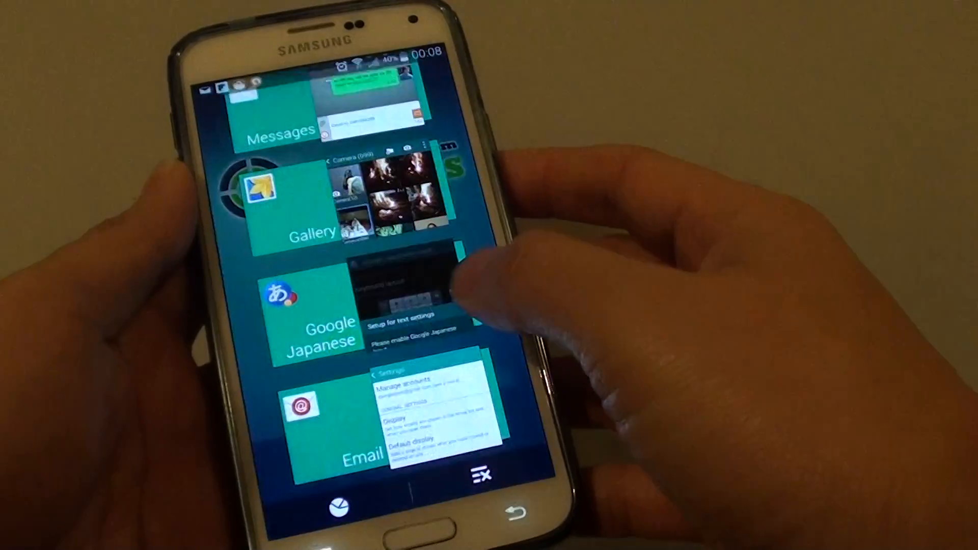
# - Dismiss the recent apps list and return to the home screen
pyautogui.click(412, 518)
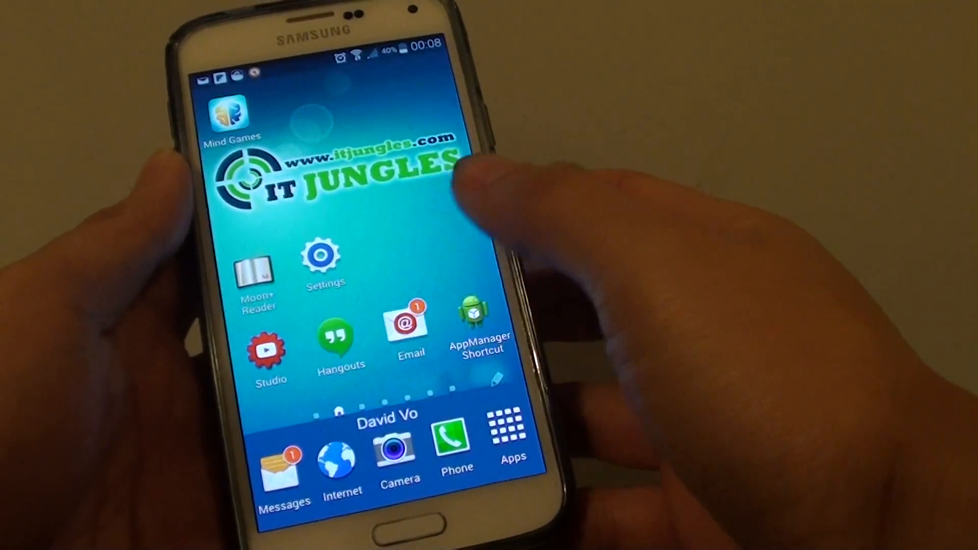
# - Launch the Email app and reach its general Settings list
pyautogui.click(404, 330)
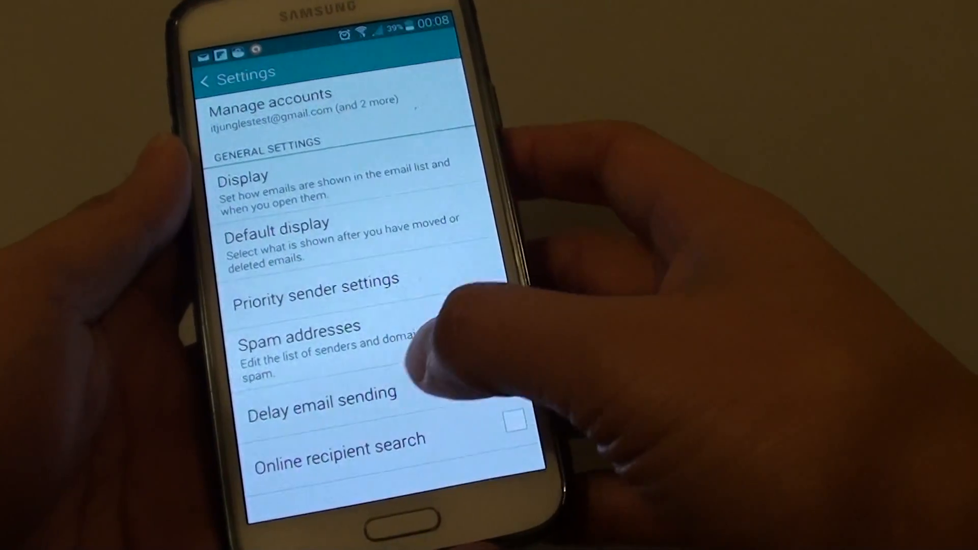
# - Turn on Delay email sending and show its 3–30 second length choices
pyautogui.click(321, 399)
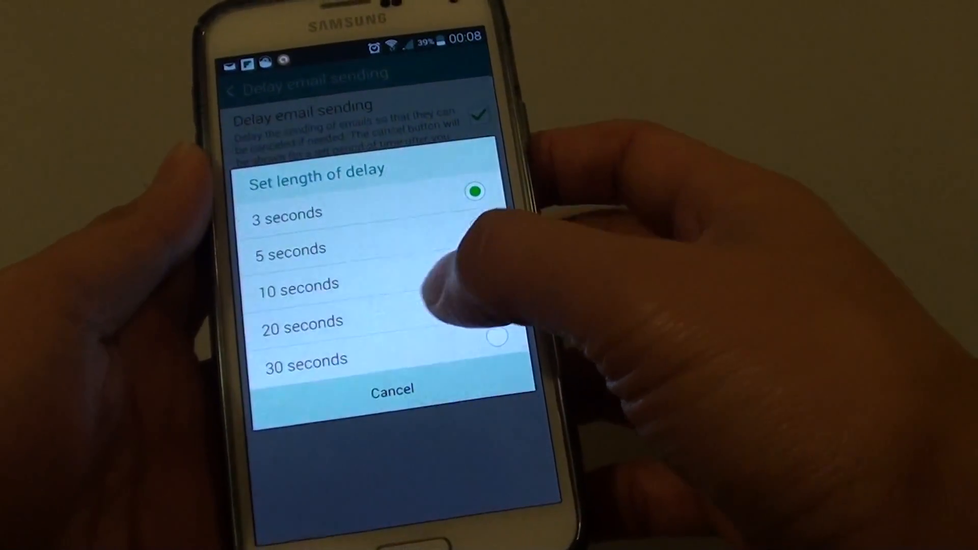
# - Set the send delay to 20 seconds, return to the Inbox and start a new blank email
pyautogui.click(302, 321)
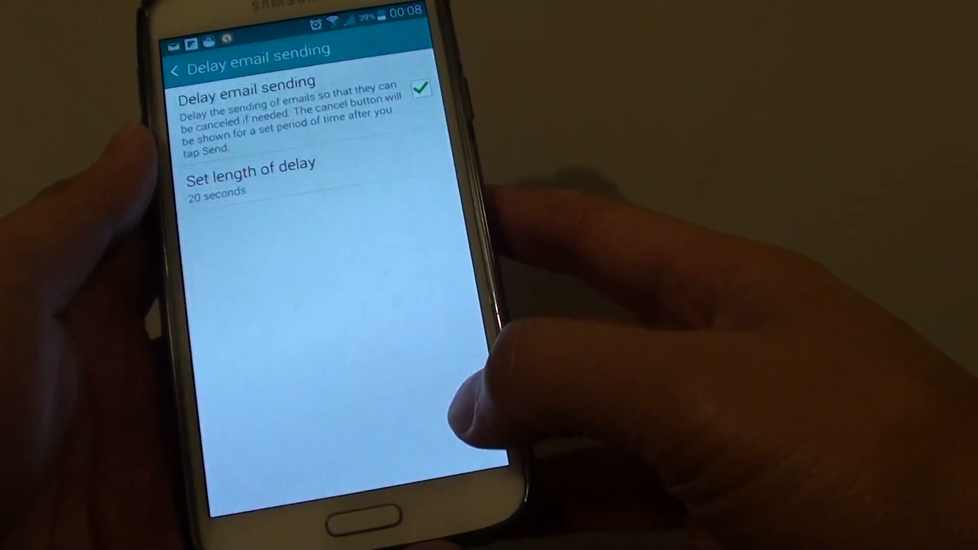
pyautogui.click(176, 54)
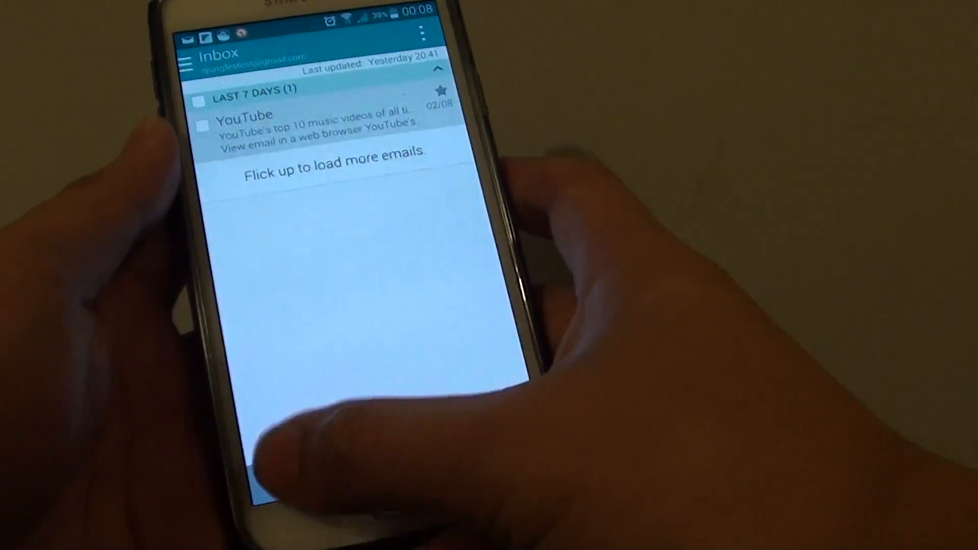
pyautogui.click(420, 32)
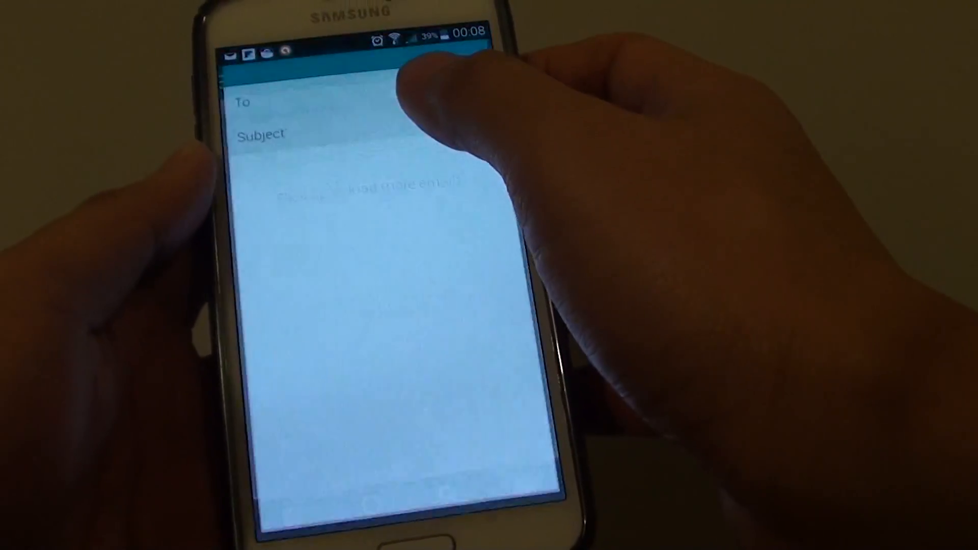